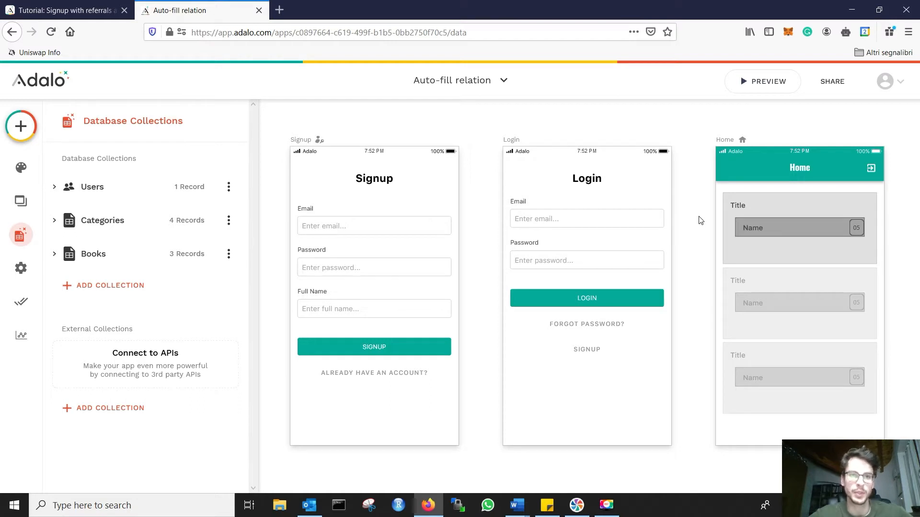
mouse_move(102, 225)
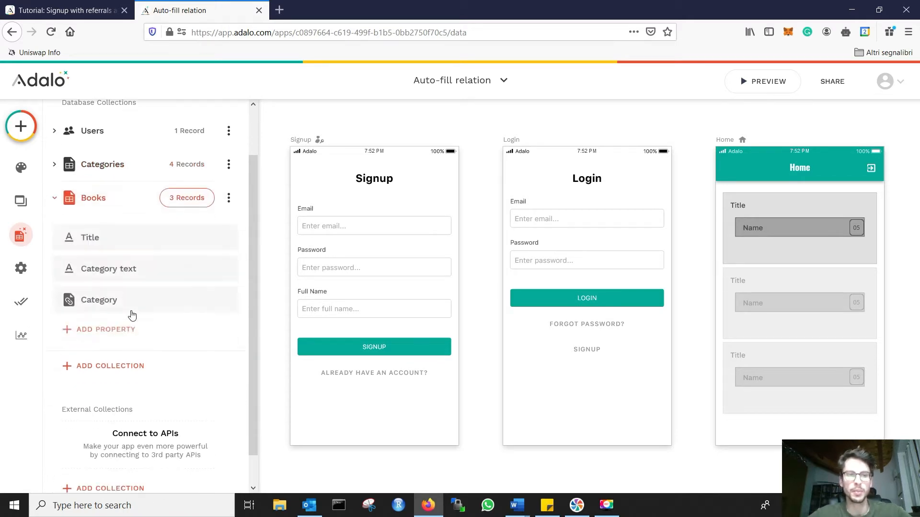
Step: View the Books collection's three records, each with Category text but Category still Unknown
scroll("down", 3)
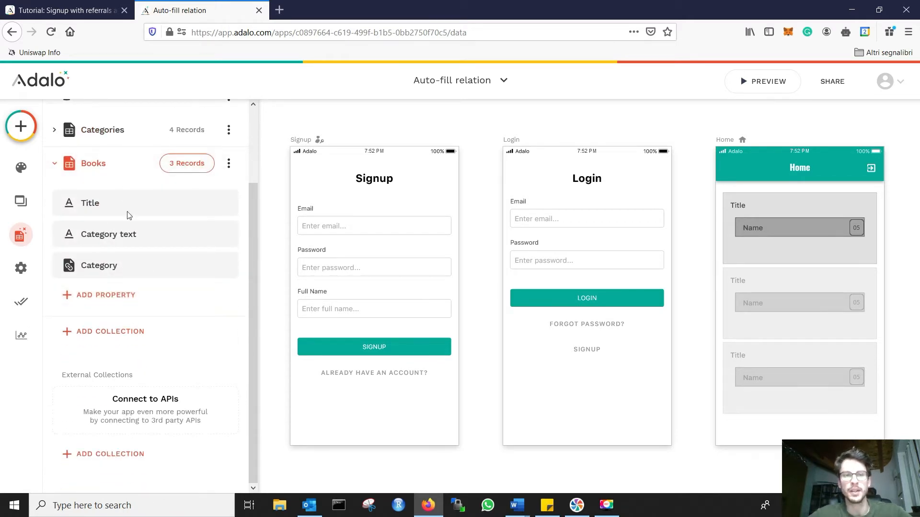
left_click(187, 163)
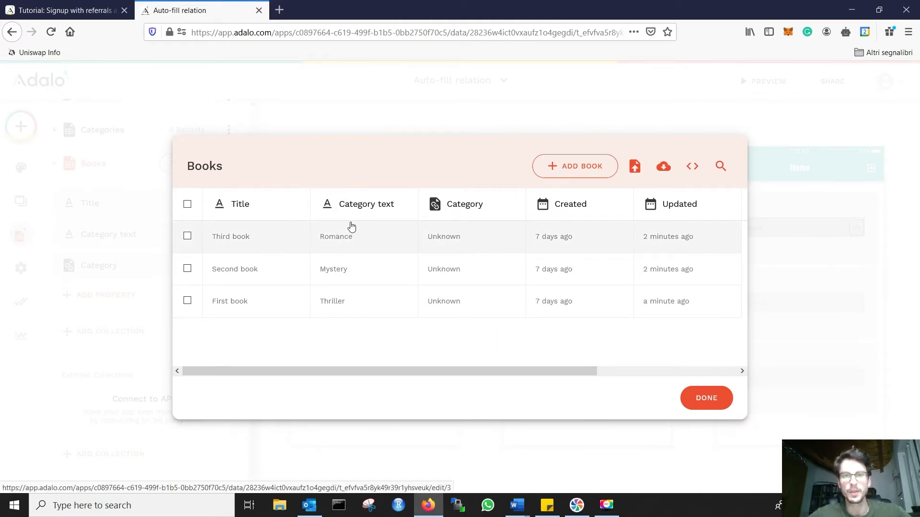
left_click(706, 397)
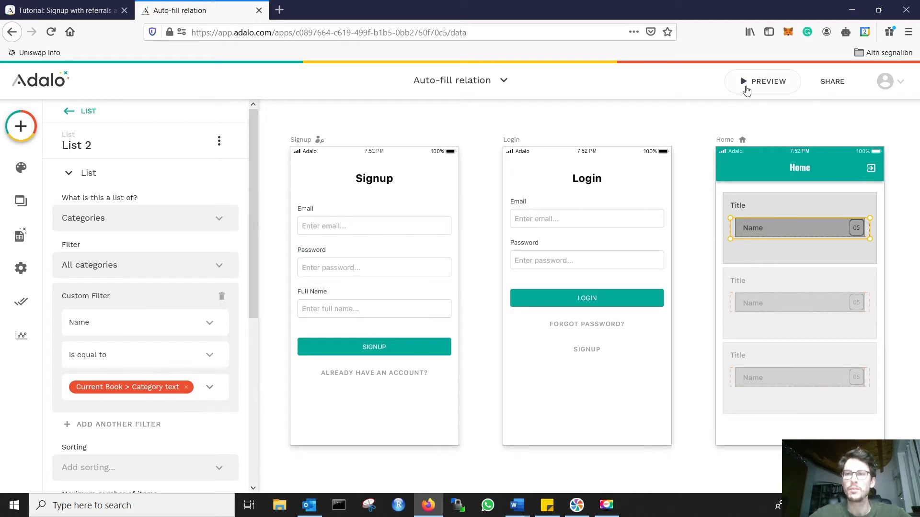
left_click(20, 235)
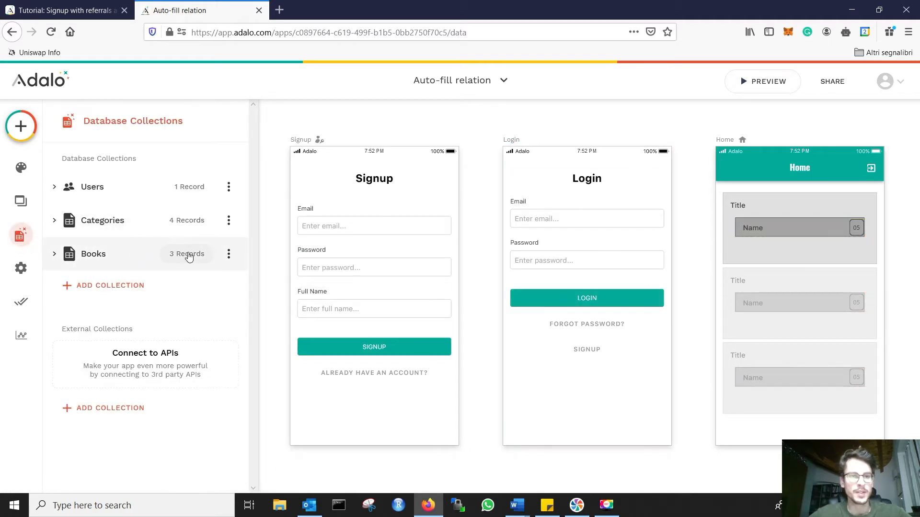
left_click(93, 253)
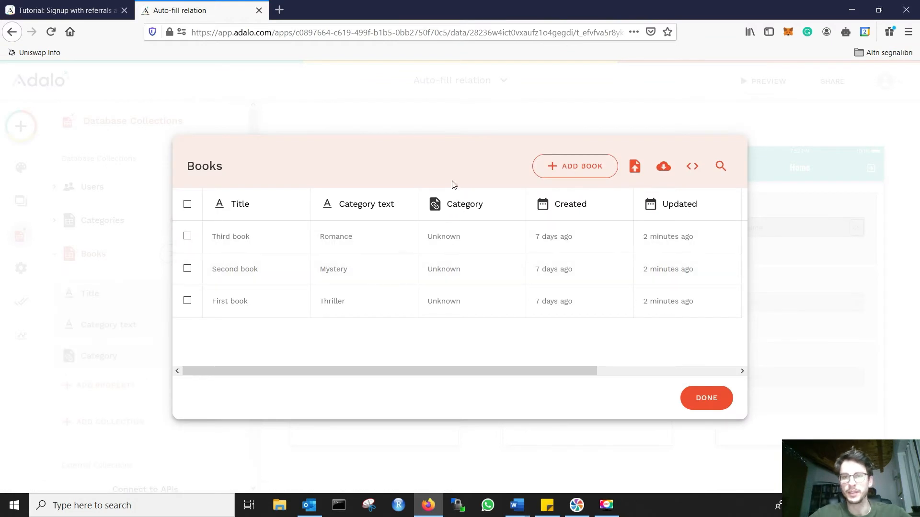
Step: Preview the app so each book's Category fills from its text: Romance, Mystery, Thriller
left_click(761, 80)
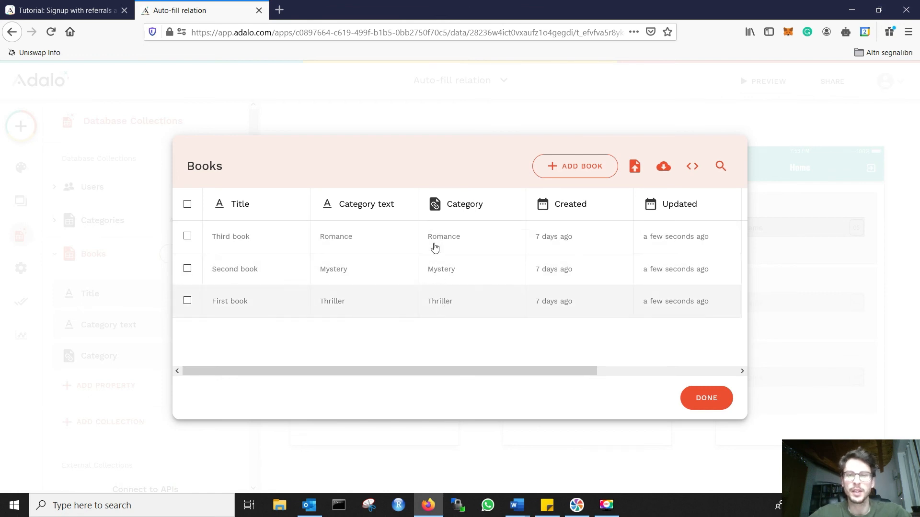
mouse_move(358, 315)
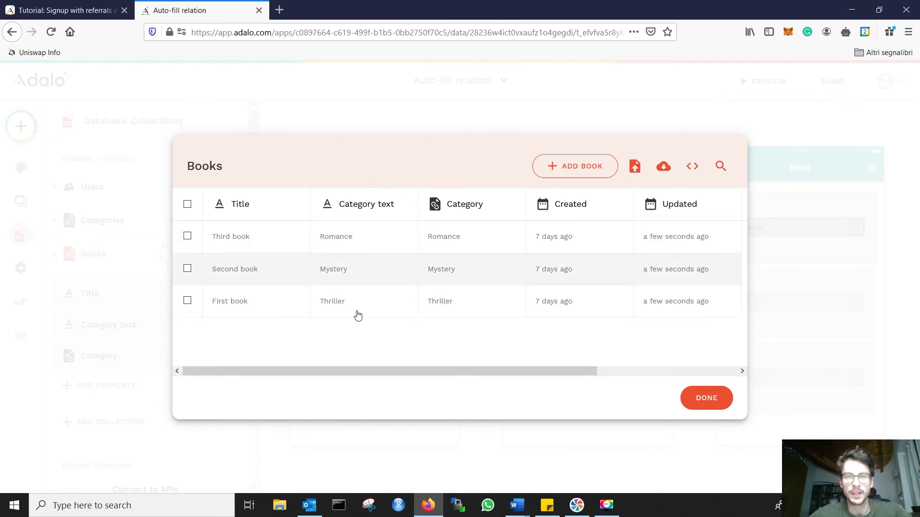